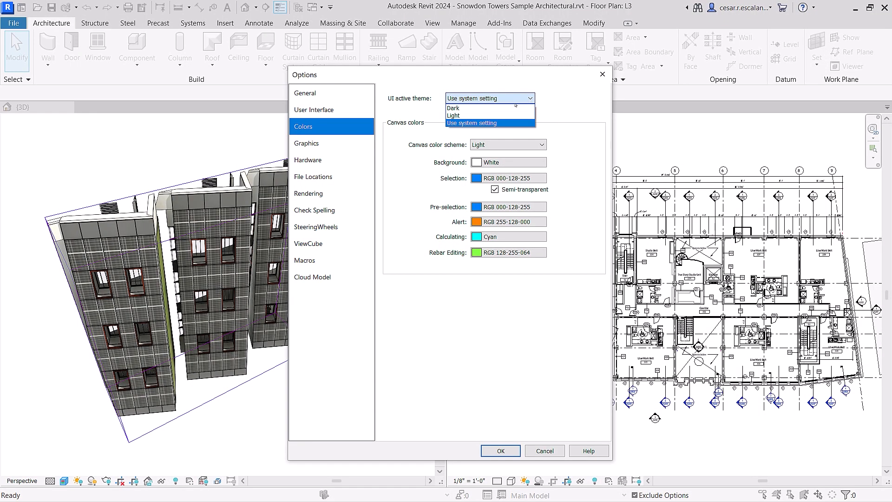
# Set the UI active theme to Dark in Options > Colors and toggle the canvas theme
pyautogui.click(453, 108)
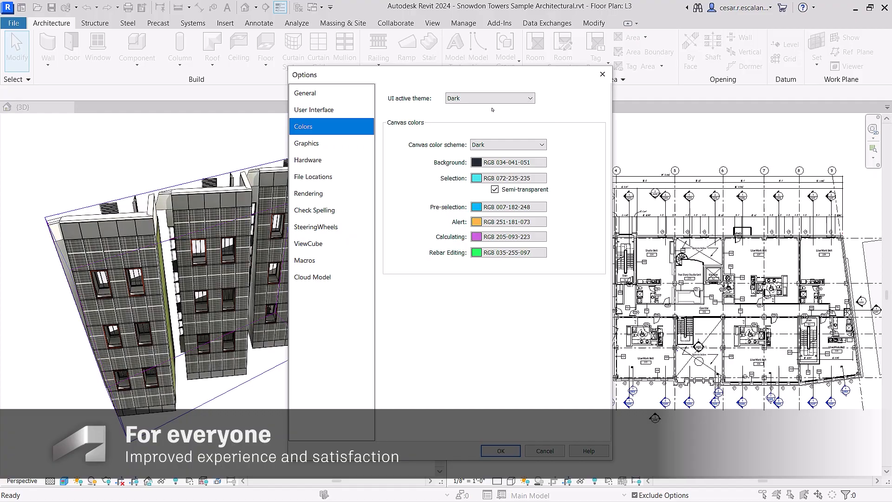
pyautogui.click(500, 451)
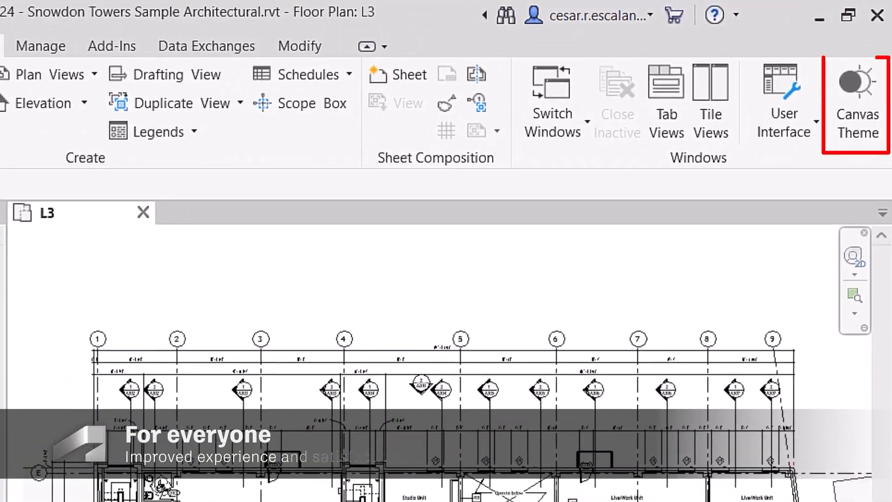
pyautogui.click(710, 102)
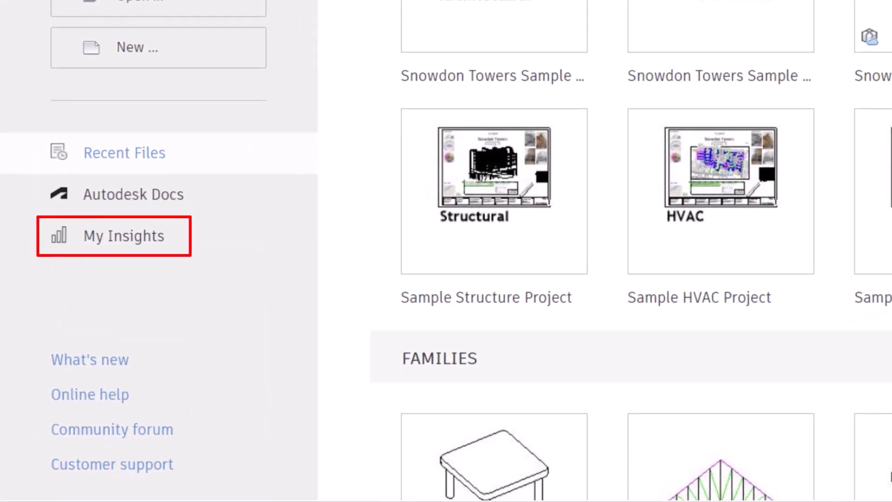
# Open My Insights from the Home screen's left panel
pyautogui.click(122, 235)
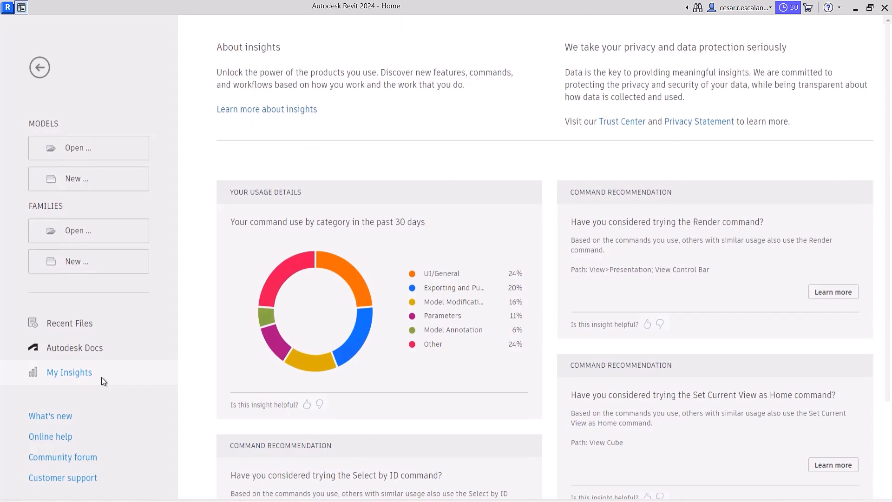
pyautogui.moveTo(277, 304)
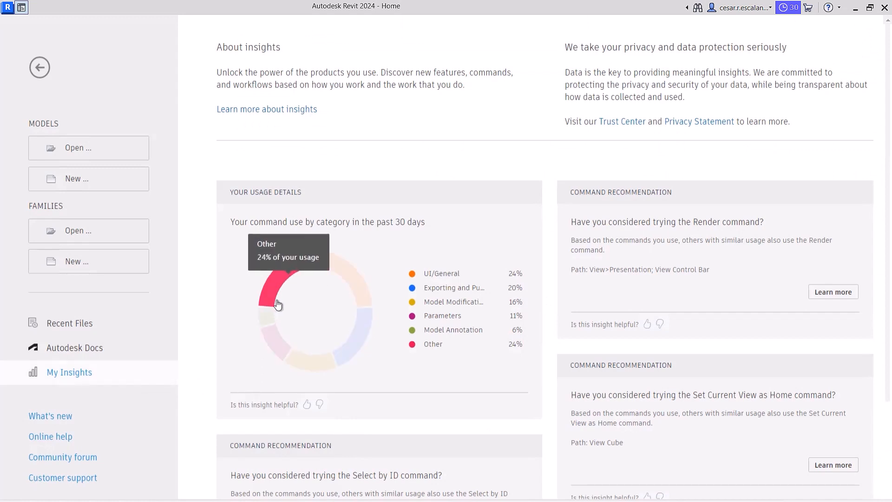
pyautogui.moveTo(482, 371)
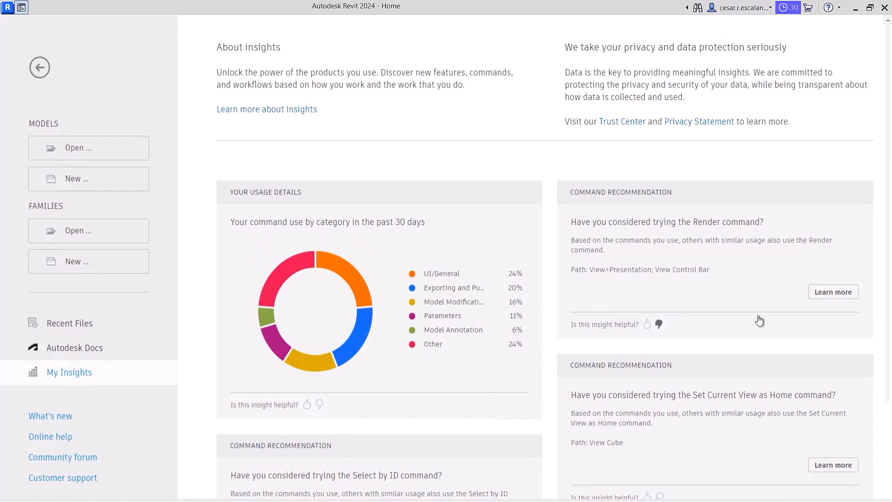
# Open the Rendering an Image help page from the Render recommendation and scroll through it
pyautogui.click(832, 291)
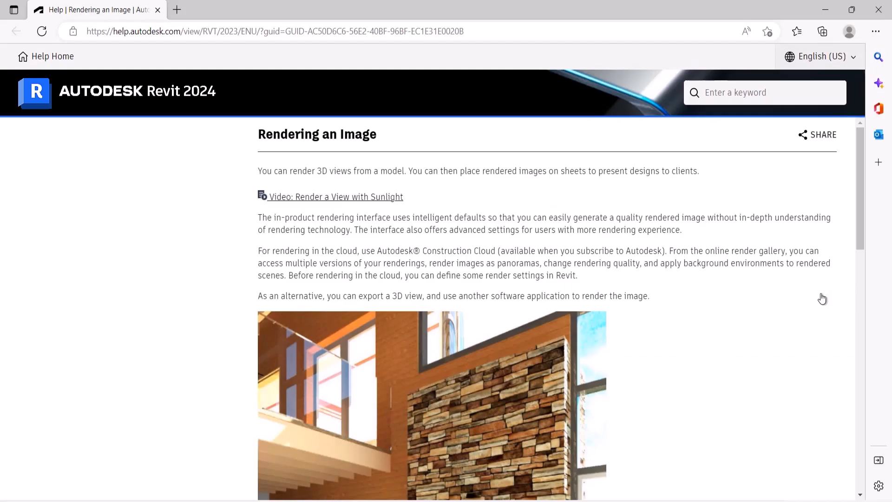
pyautogui.scroll(-3)
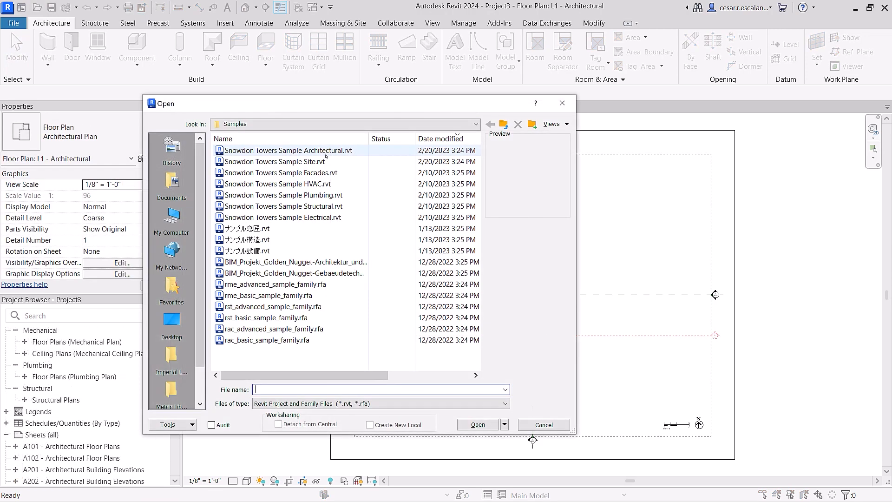
# Open a Snowdon Towers Sample .rvt file from the Samples folder
pyautogui.doubleClick(286, 150)
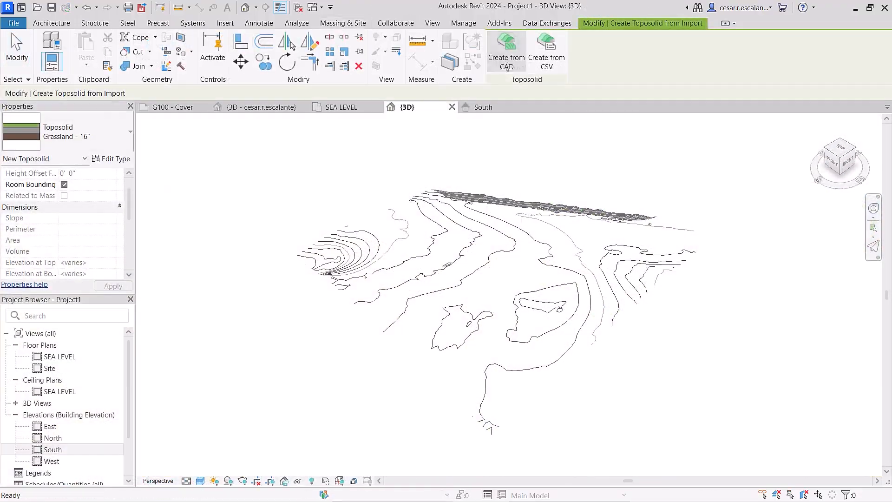
# Create a toposolid from the CAD contours, adding points from all checked layers
pyautogui.click(506, 46)
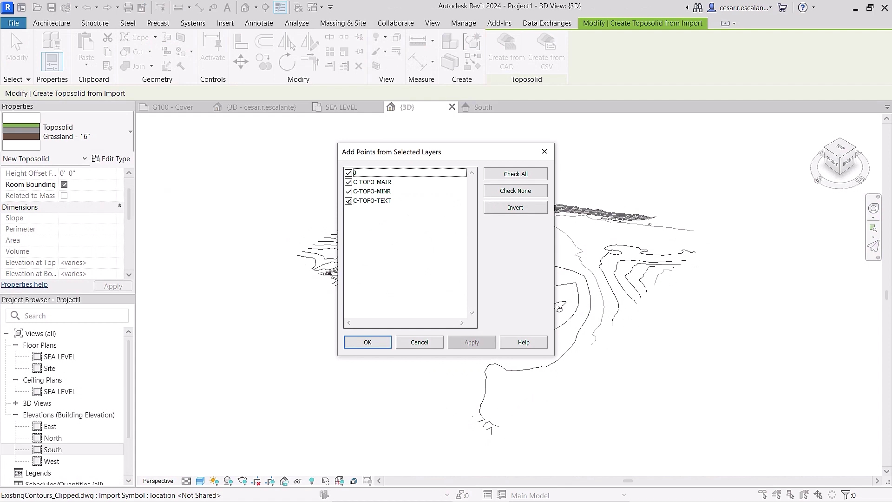
pyautogui.click(366, 342)
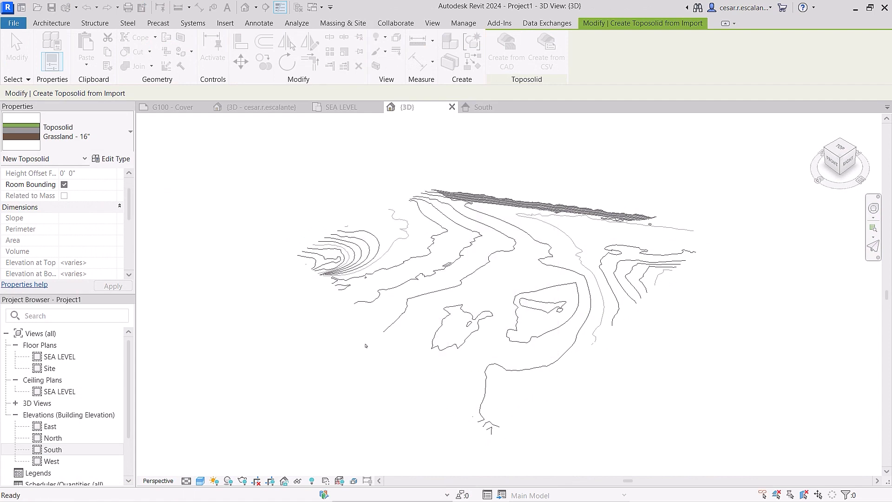
pyautogui.click(111, 158)
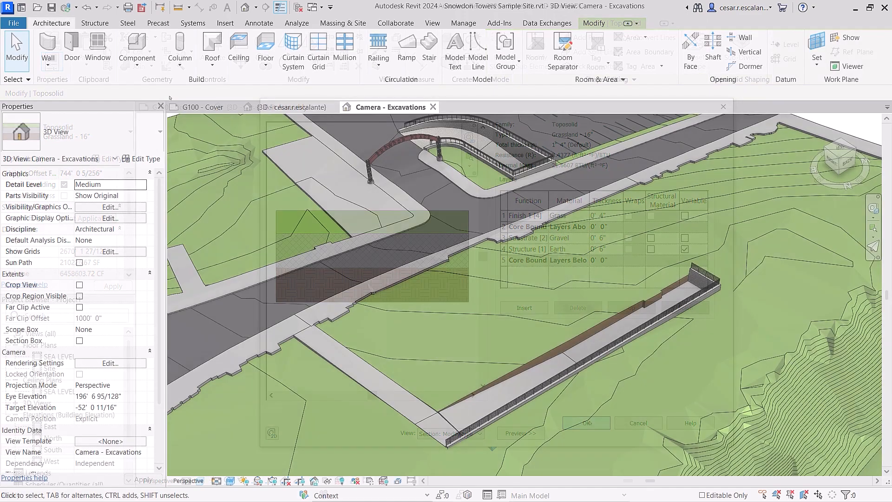
# Edit the excavation void's profile sketch in the Camera - Excavations view
pyautogui.click(586, 423)
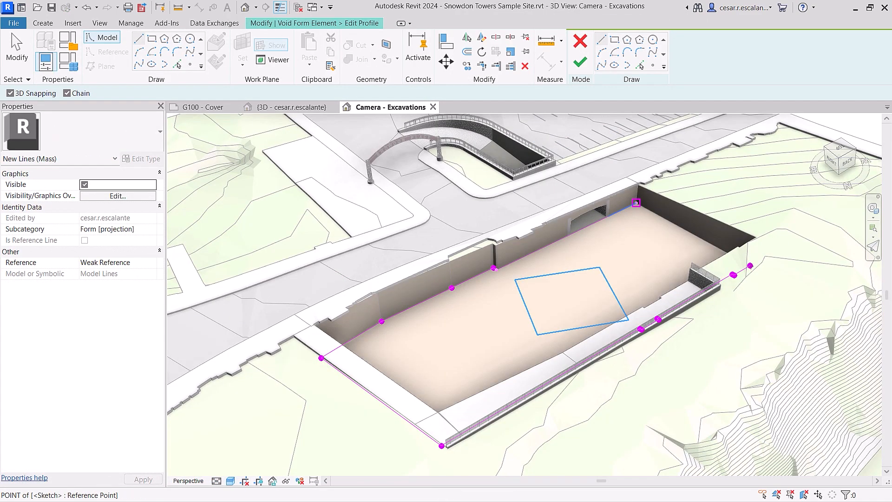
pyautogui.click(580, 61)
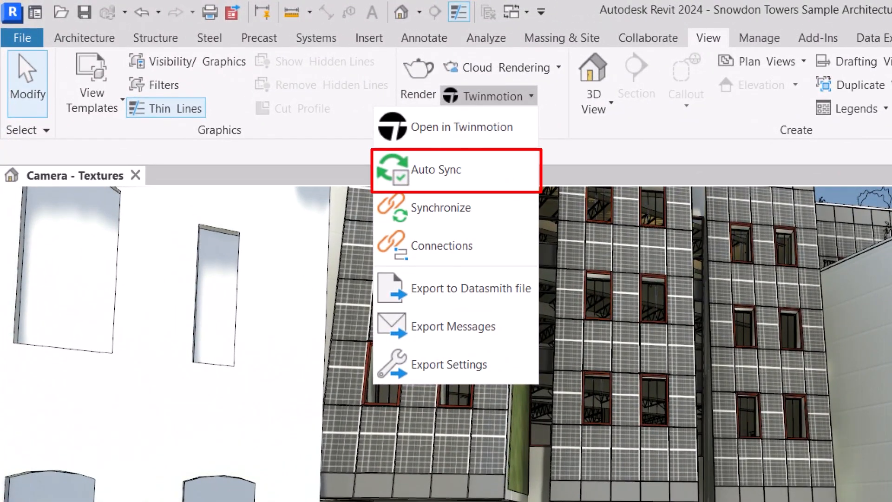
# Enable Twinmotion Auto Sync, use the Textures visual style, and pick a solar study time interval
pyautogui.click(465, 127)
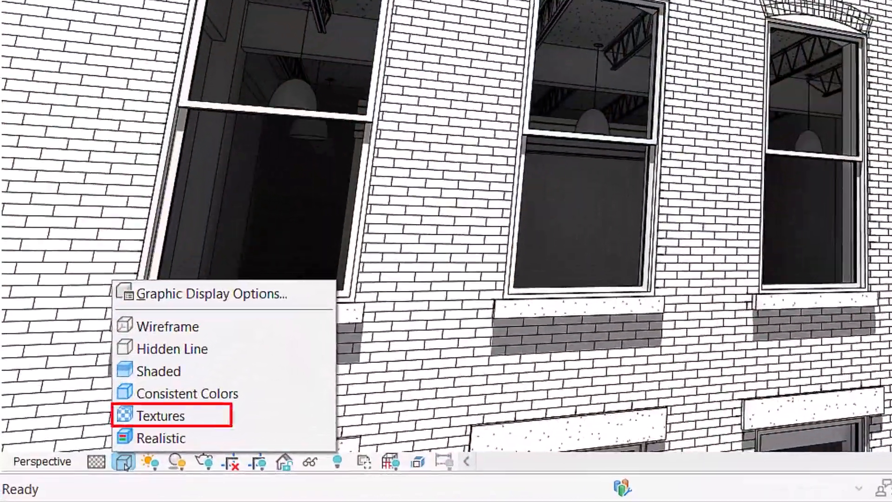
pyautogui.click(161, 415)
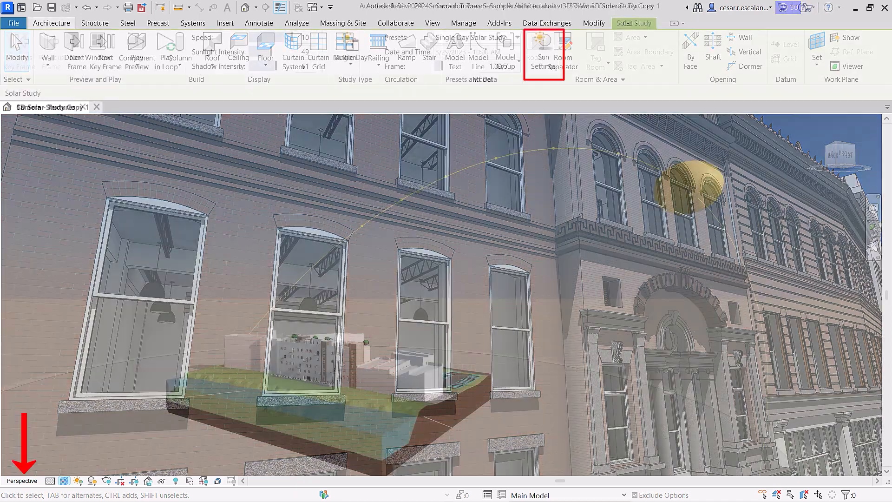
pyautogui.click(543, 49)
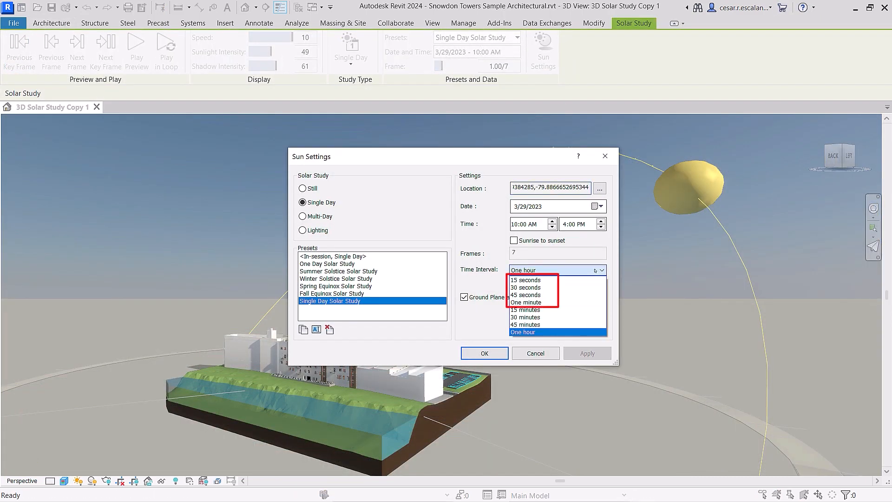
pyautogui.click(484, 353)
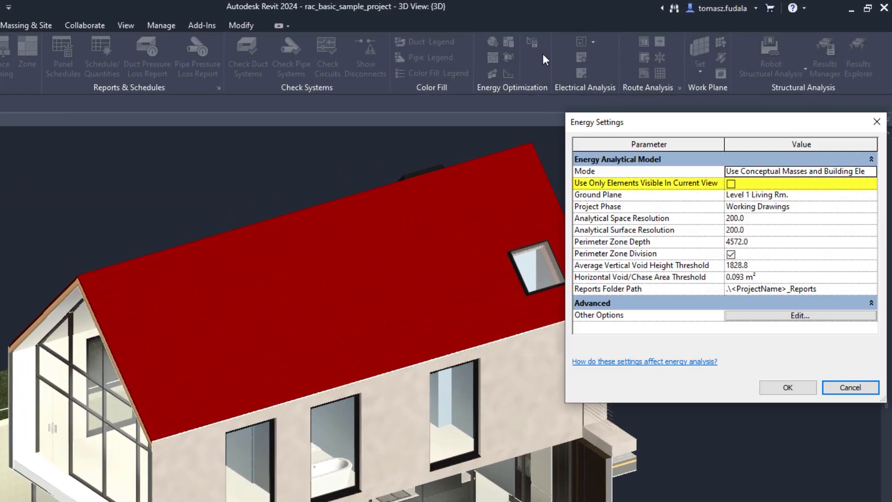
# Toggle Use Only Elements Visible In Current View in Energy Settings
pyautogui.click(730, 183)
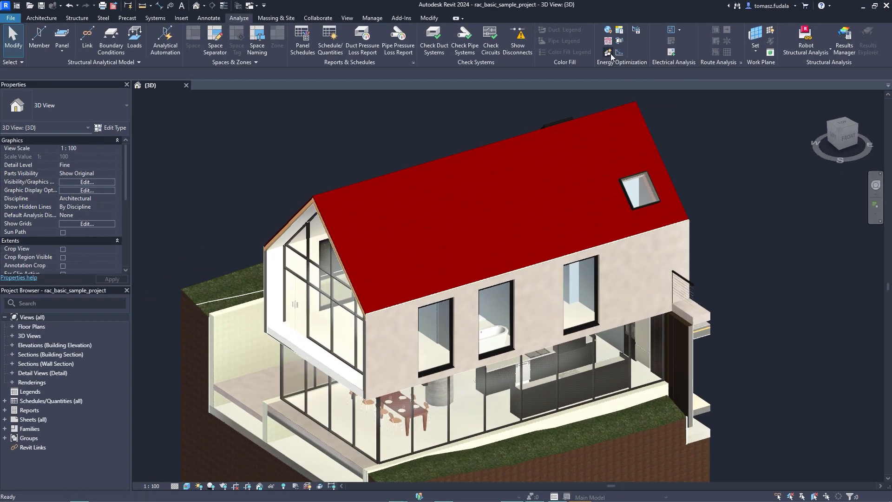
pyautogui.click(607, 40)
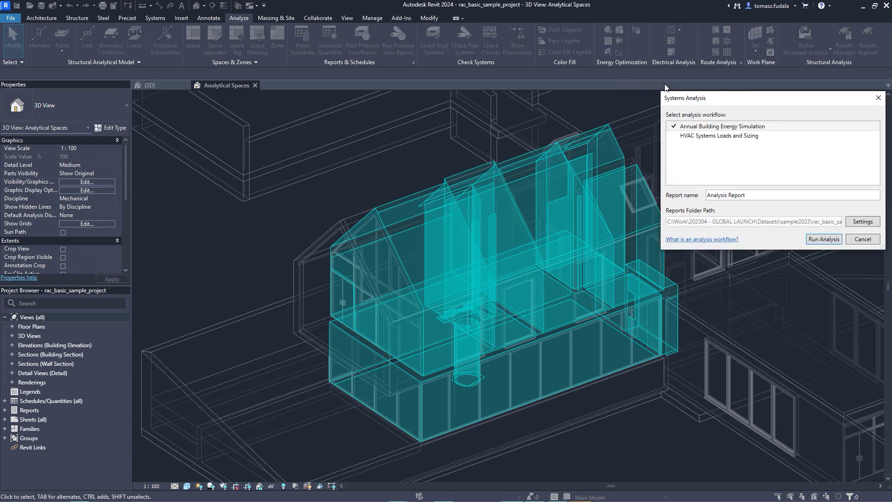
# Run the Annual Building Energy Simulation and review Analysis Report 1's Monthly Overview charts
pyautogui.click(823, 239)
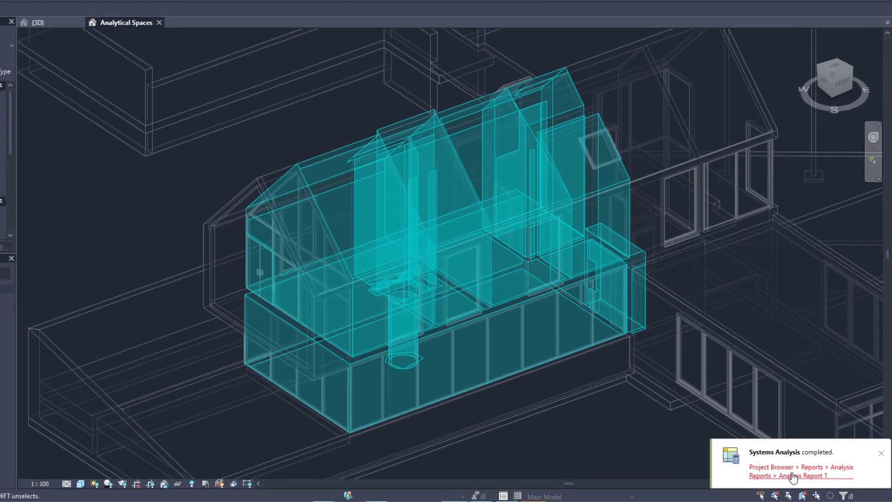
pyautogui.click(790, 475)
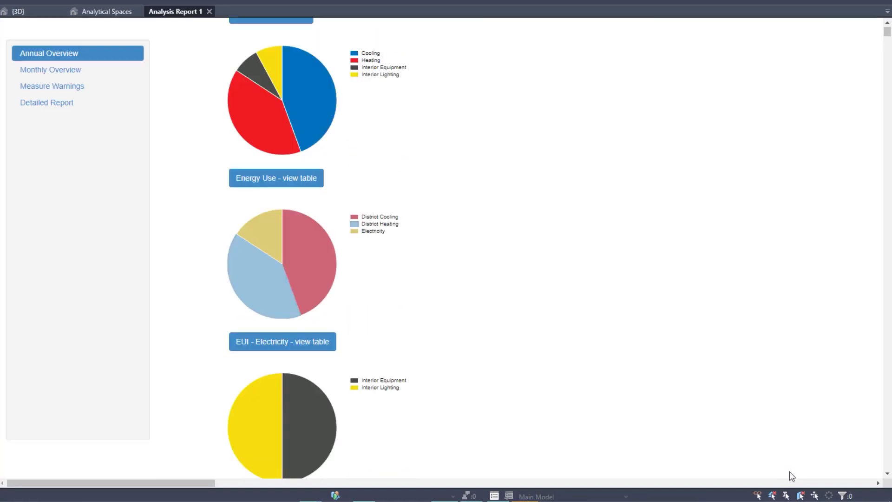
pyautogui.click(50, 69)
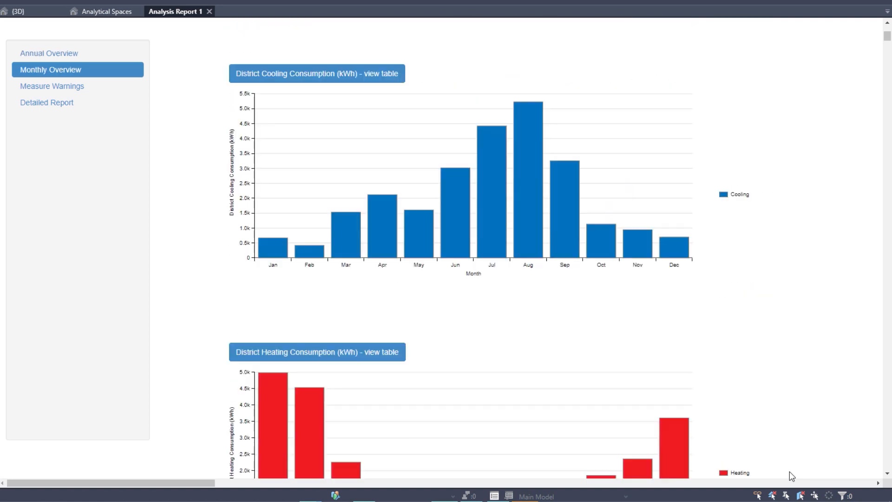
pyautogui.scroll(-3)
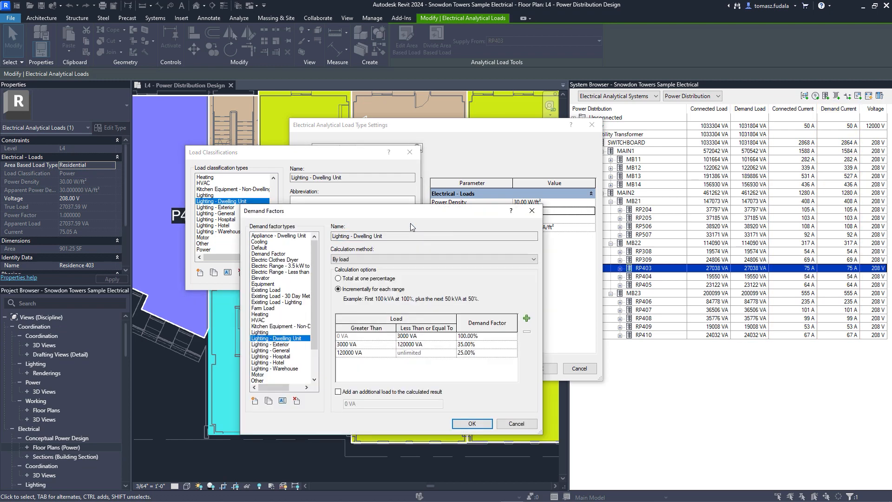
# Confirm the demand factors and apply the Residential load type's Lighting - Dwelling Unit classification
pyautogui.click(471, 424)
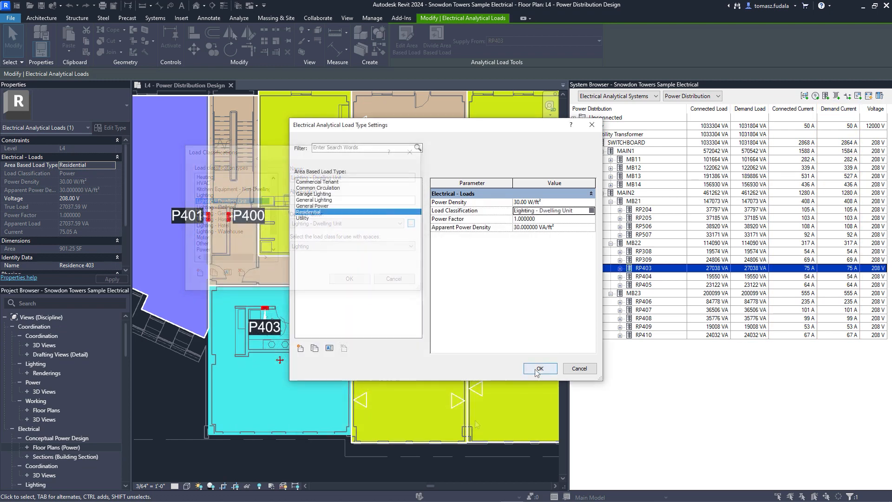
pyautogui.click(539, 368)
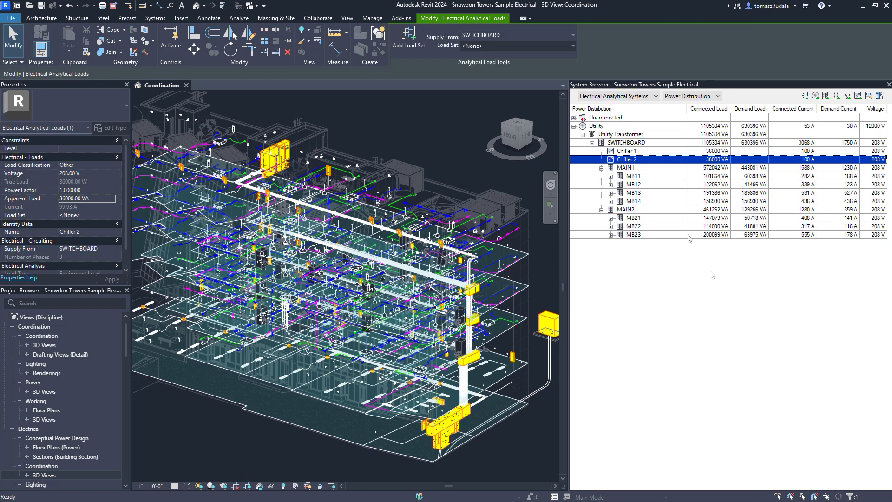
# Group Chiller 1 and Chiller 2 into a 'Chillers' load set with one unit on standby
pyautogui.click(627, 150)
pyautogui.write('Chillers')
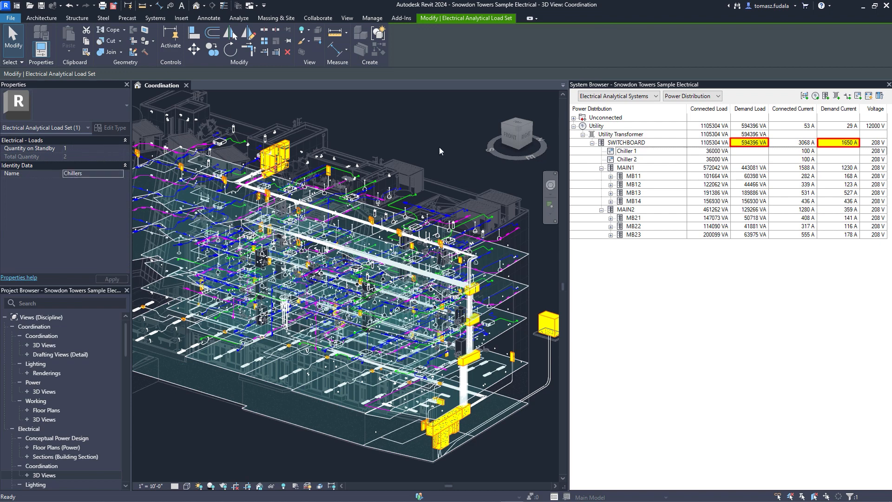
pyautogui.click(626, 143)
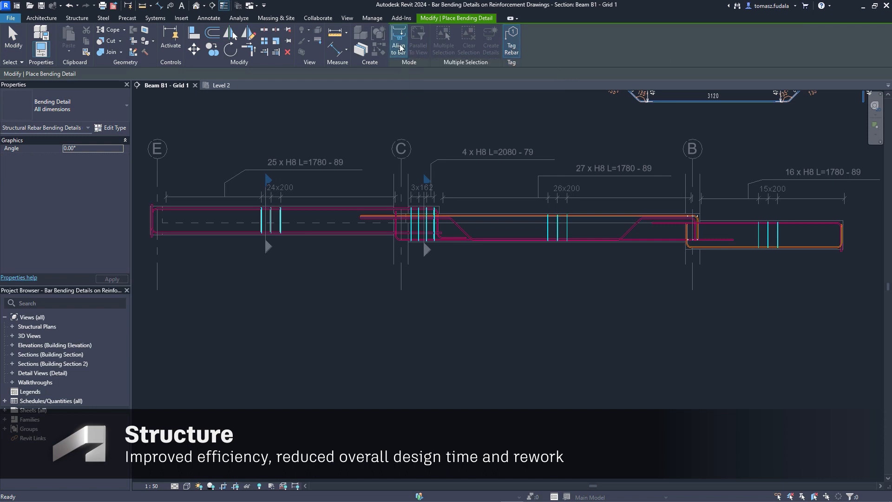
pyautogui.moveTo(418, 41)
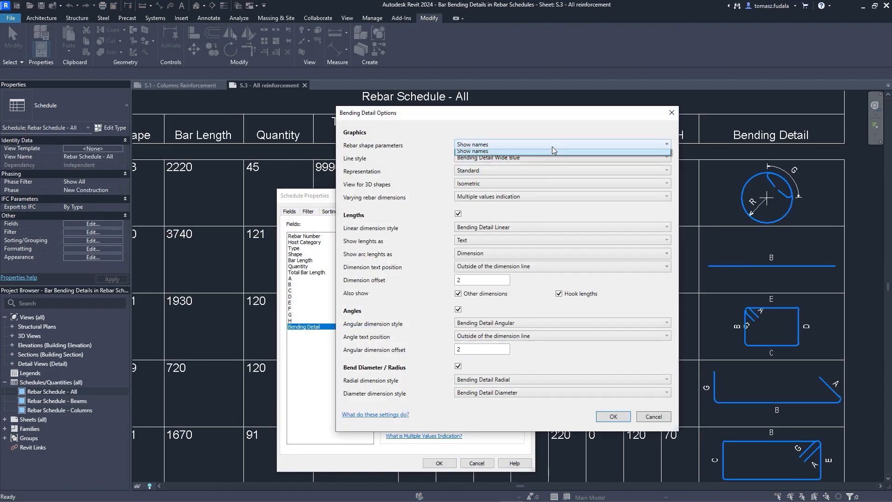
# Set Rebar shape parameters to Show names in the Bending Detail Options
pyautogui.click(613, 417)
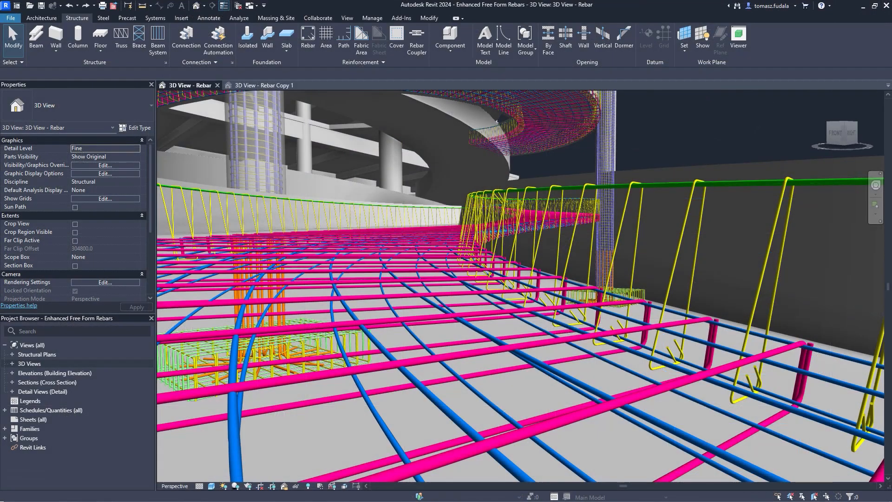
# Flip the free form stirrup set and apply Vertical bar alignment in Properties
pyautogui.press('space')
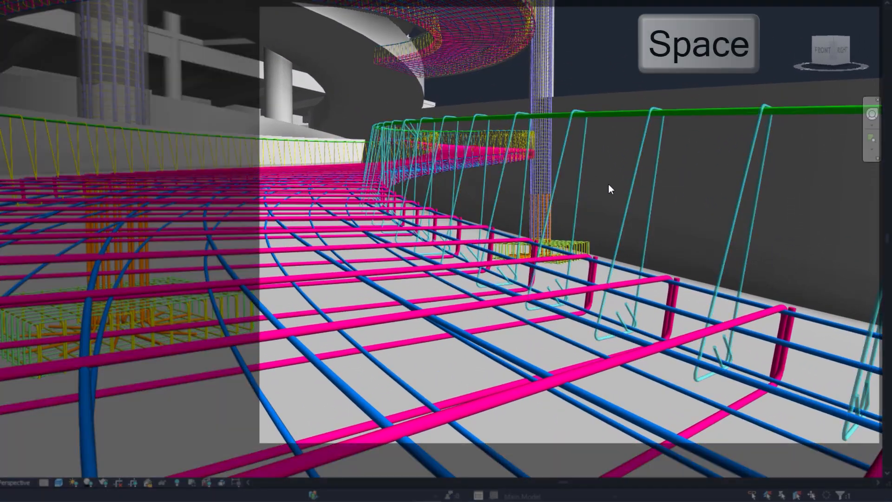
pyautogui.press('space')
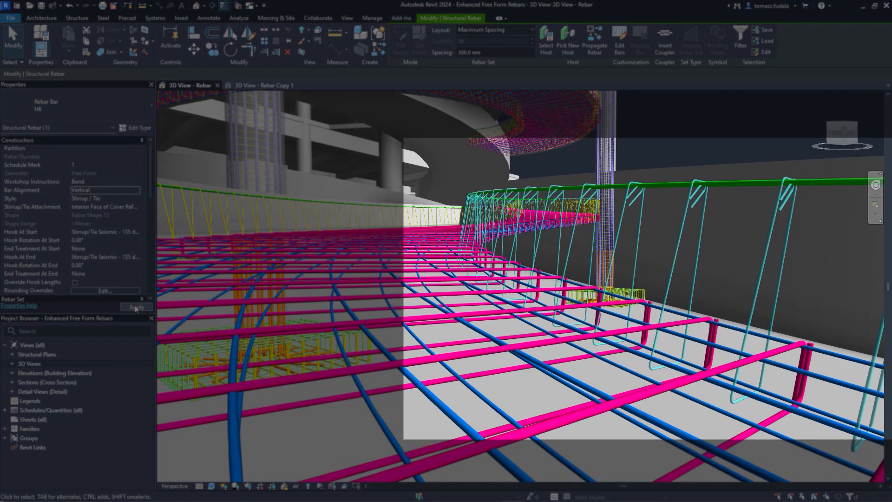
pyautogui.click(131, 307)
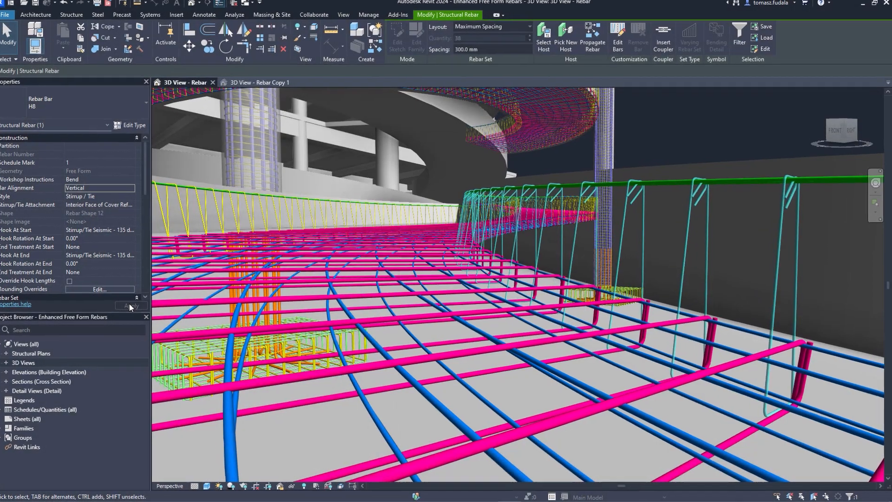
pyautogui.click(394, 84)
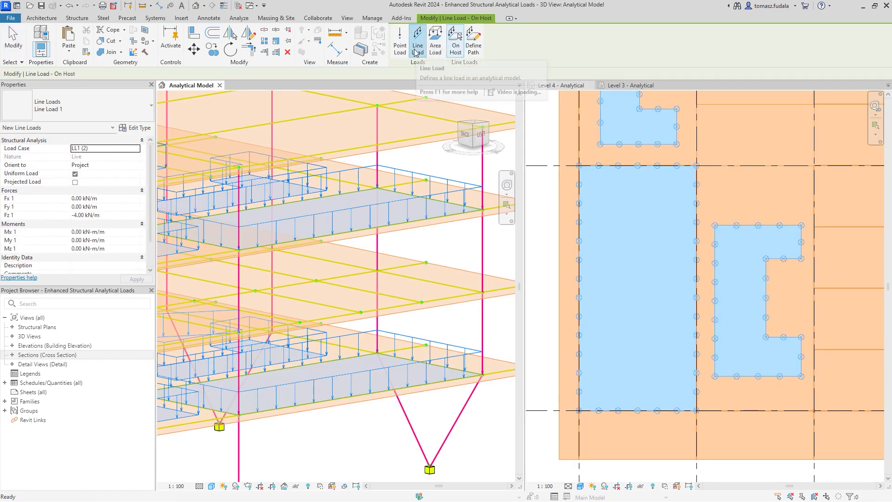
# Choose Define Path for the line load and begin the path in Level 3 - Analytical
pyautogui.click(473, 40)
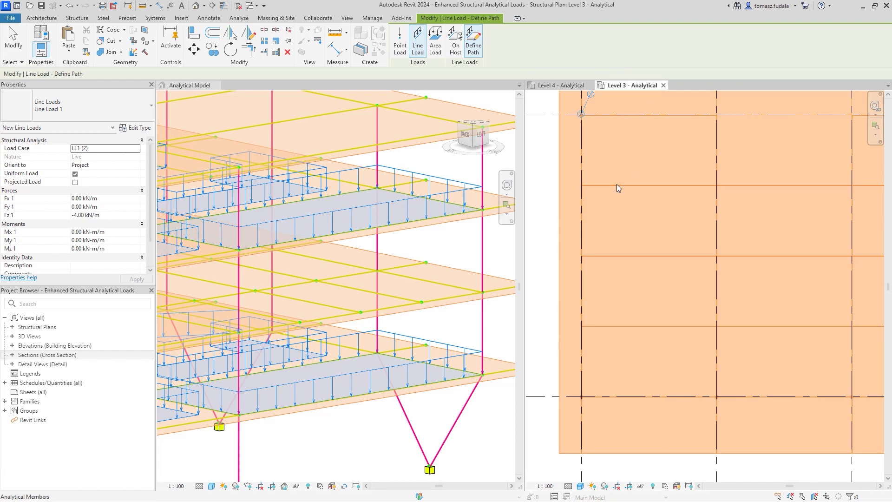
pyautogui.click(473, 40)
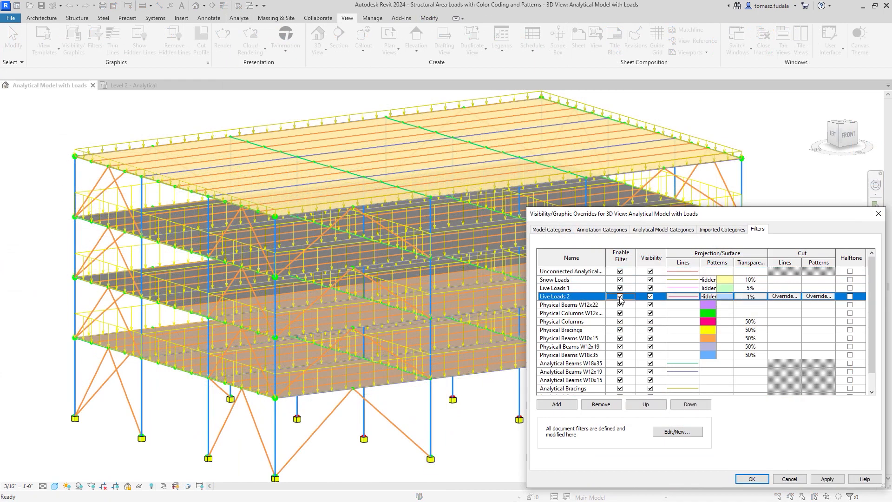
# Enable the Live Loads 2 filter in Visibility/Graphic Overrides and confirm
pyautogui.click(620, 296)
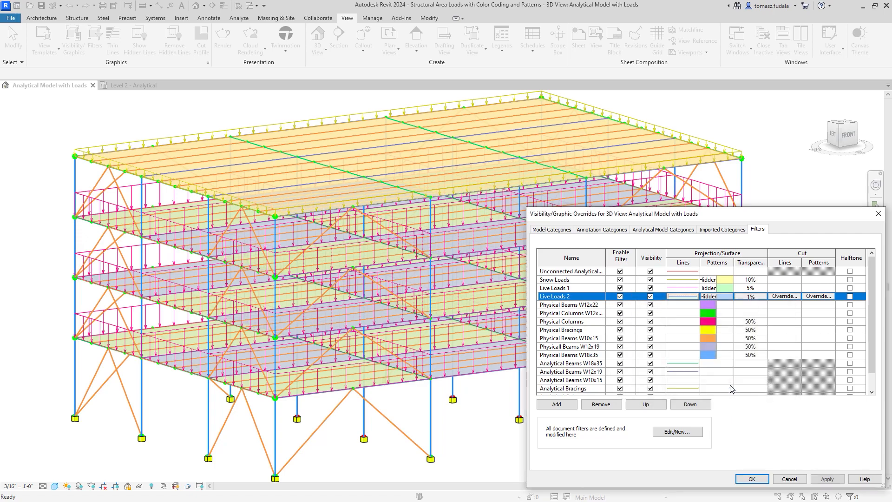
pyautogui.click(751, 479)
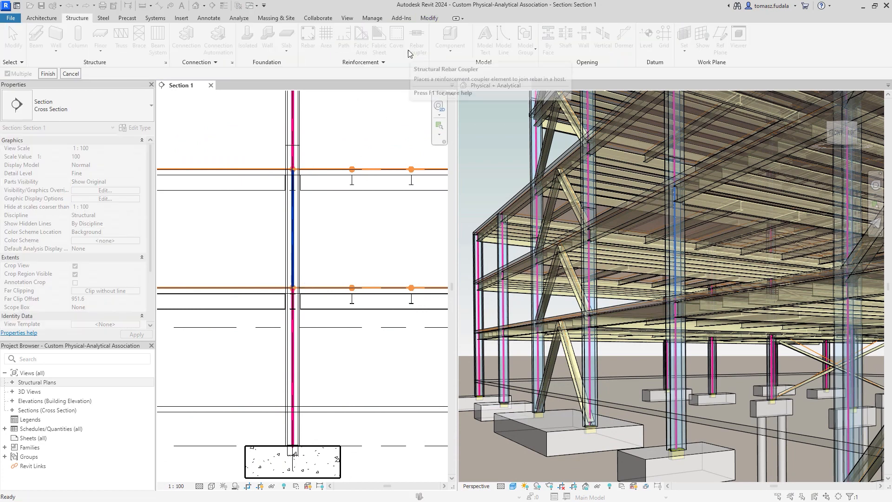
pyautogui.moveTo(300, 351)
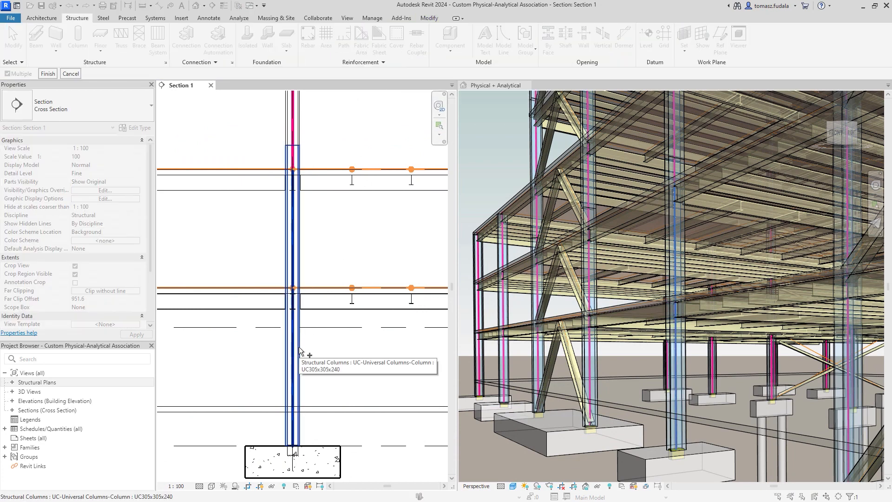
# Pick the UC305x305x240 column in the Section 1 view for association
pyautogui.click(293, 228)
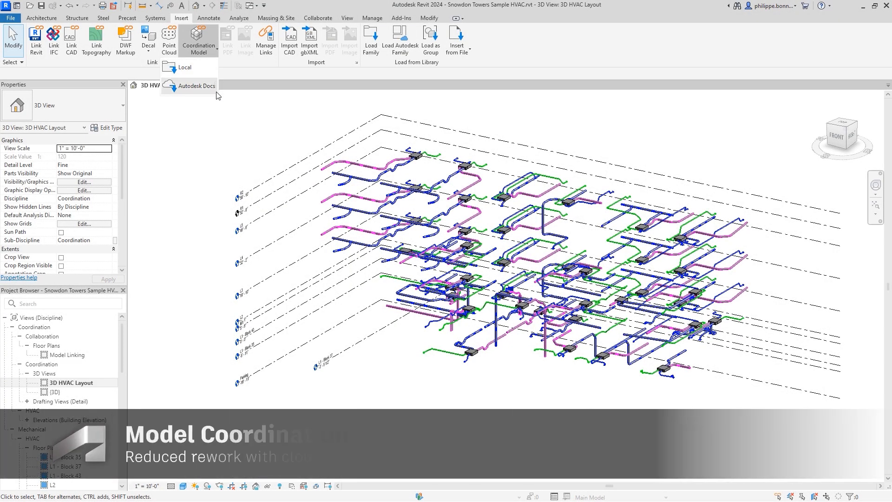
# Link the Coord - Arch Walls view of Snowdon Towers Sample Architectural.rvt from Autodesk Docs
pyautogui.click(196, 86)
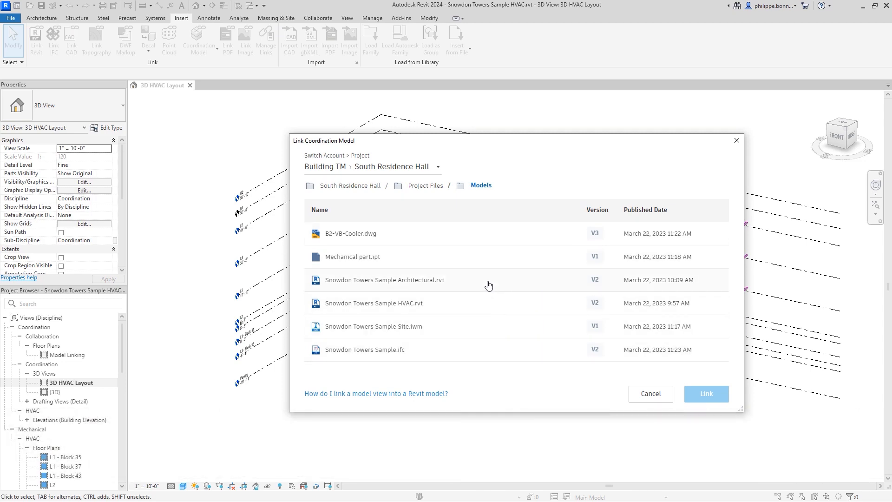
pyautogui.doubleClick(385, 280)
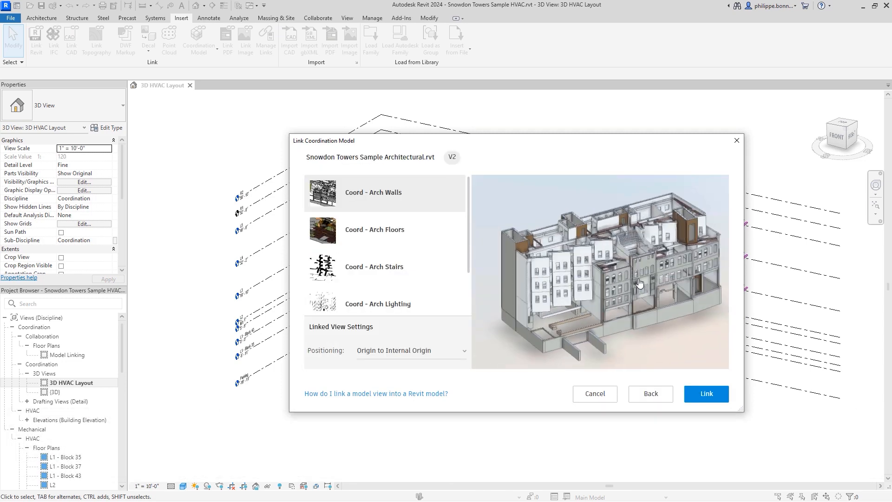
pyautogui.click(705, 393)
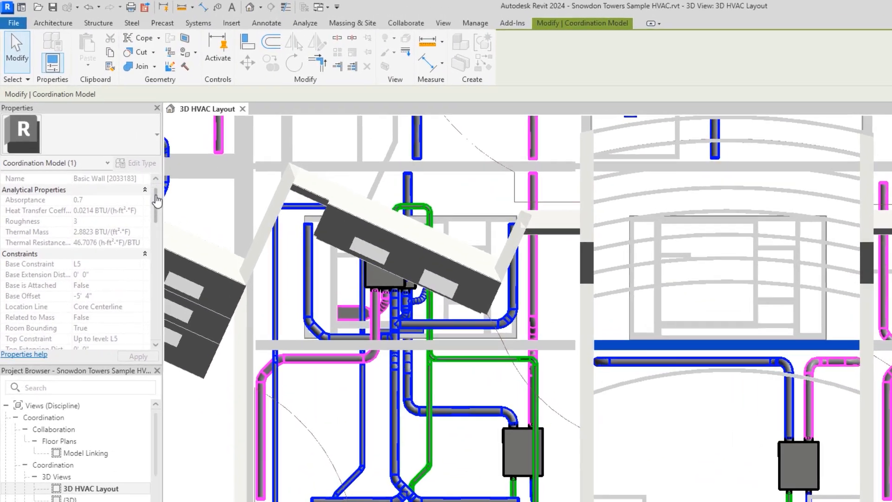
pyautogui.scroll(-3)
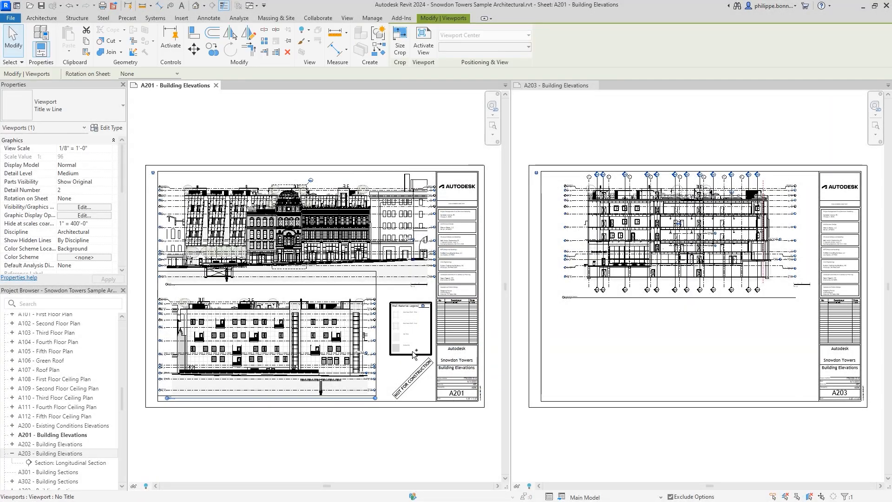
# Move the elevation and legend viewports from A201 to A203, then open the North elevation's sheet
pyautogui.rightClick(413, 355)
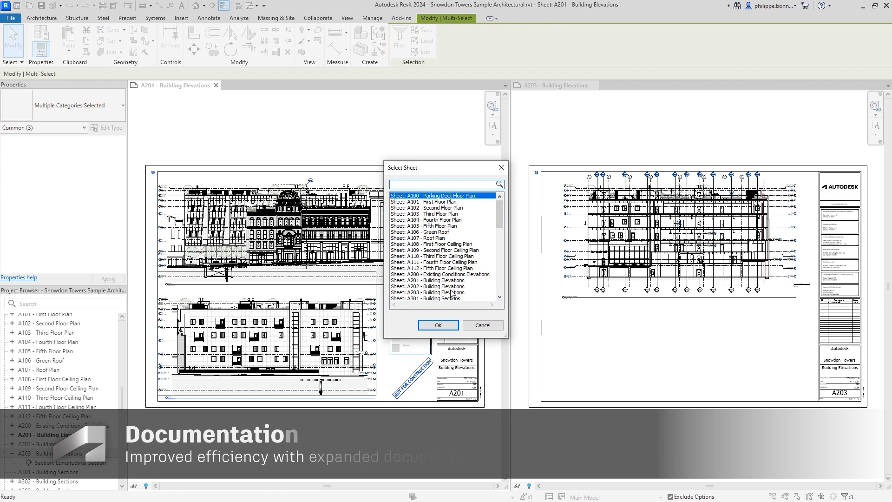
pyautogui.click(438, 325)
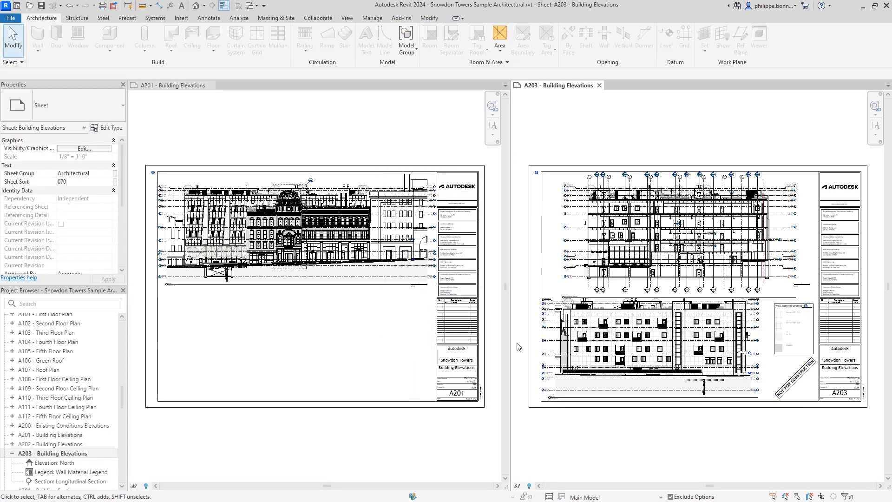
pyautogui.rightClick(393, 214)
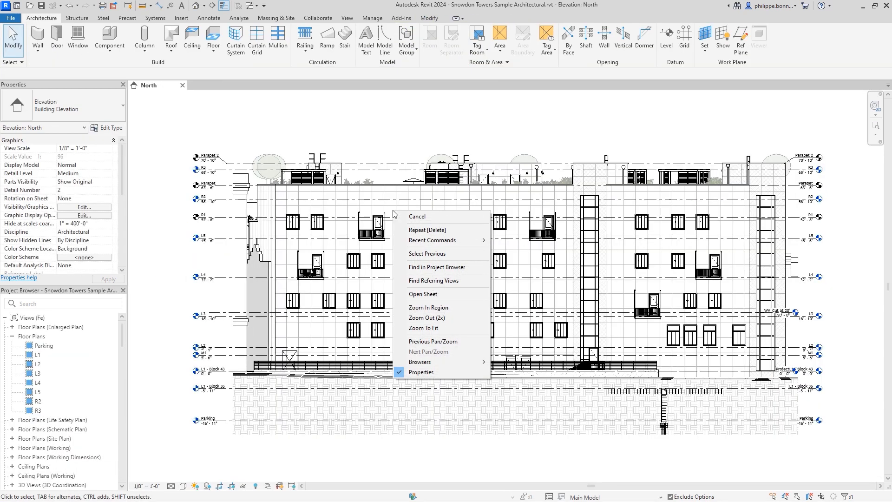
pyautogui.moveTo(448, 294)
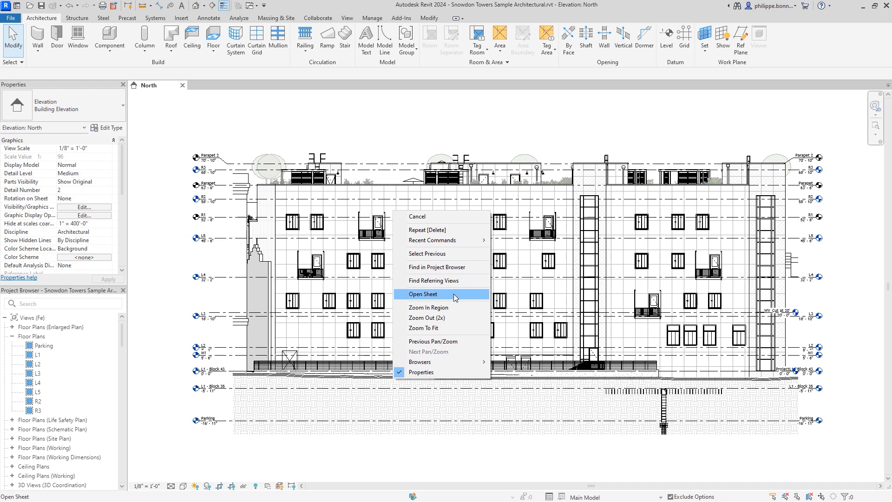
pyautogui.click(422, 295)
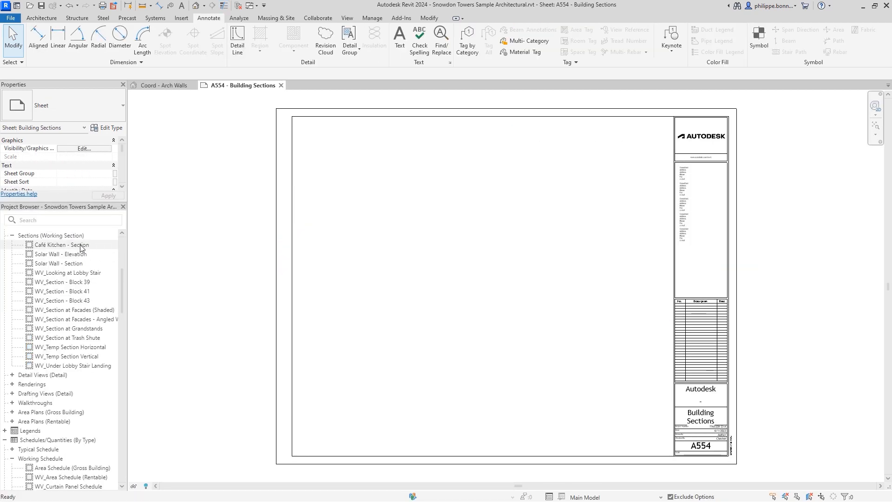
# Place the Café Kitchen, Solar Wall and facade sections plus the area schedule on A554
pyautogui.click(57, 263)
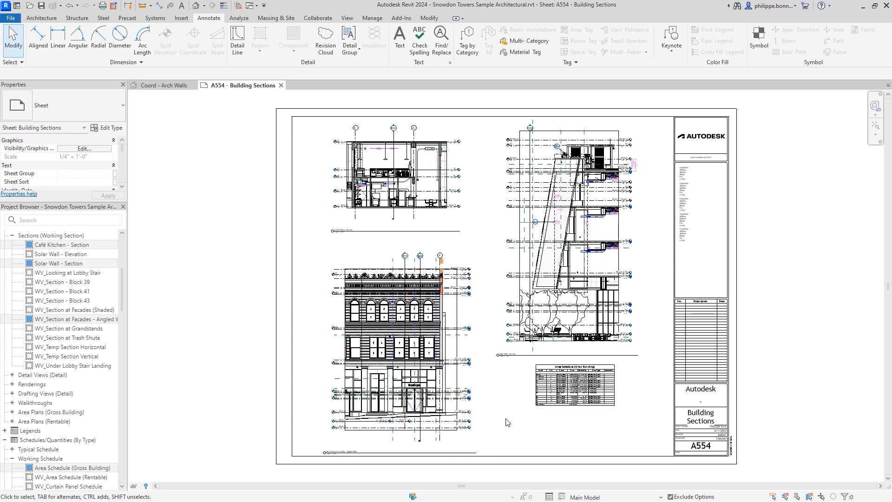
pyautogui.click(574, 386)
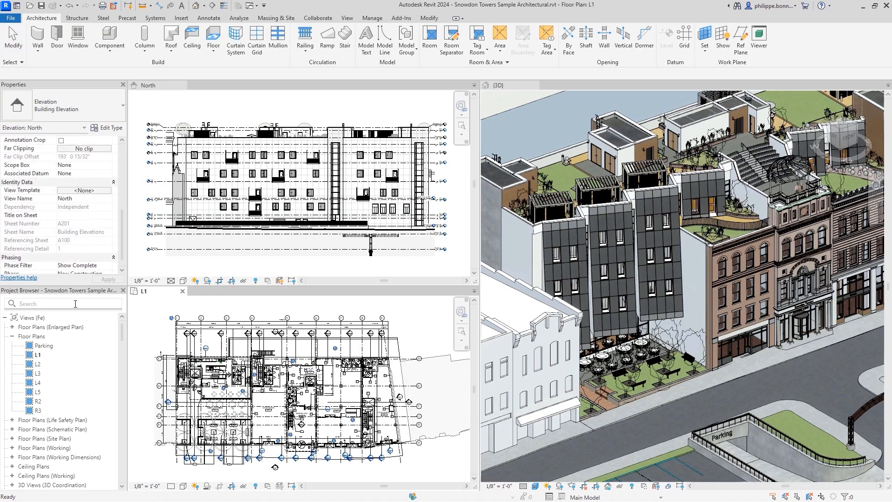
pyautogui.write('Kitche')
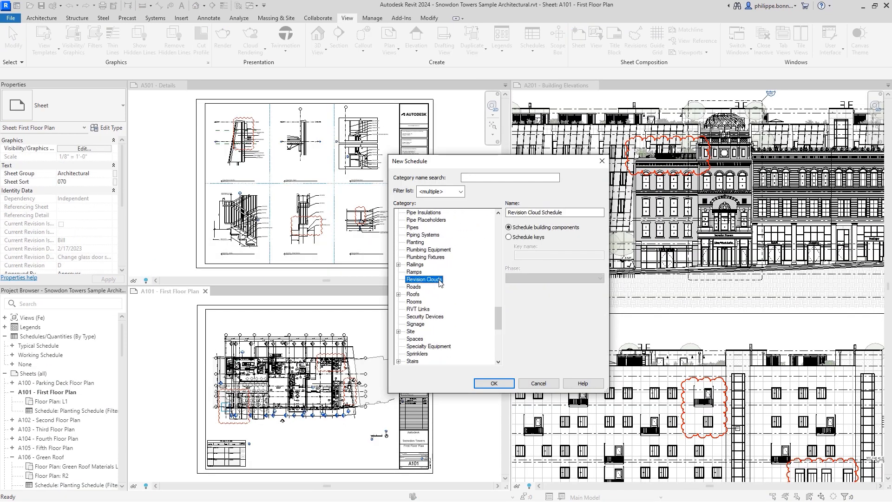
# Set up a Revision Clouds schedule using Revision and Sheets fields
pyautogui.click(493, 383)
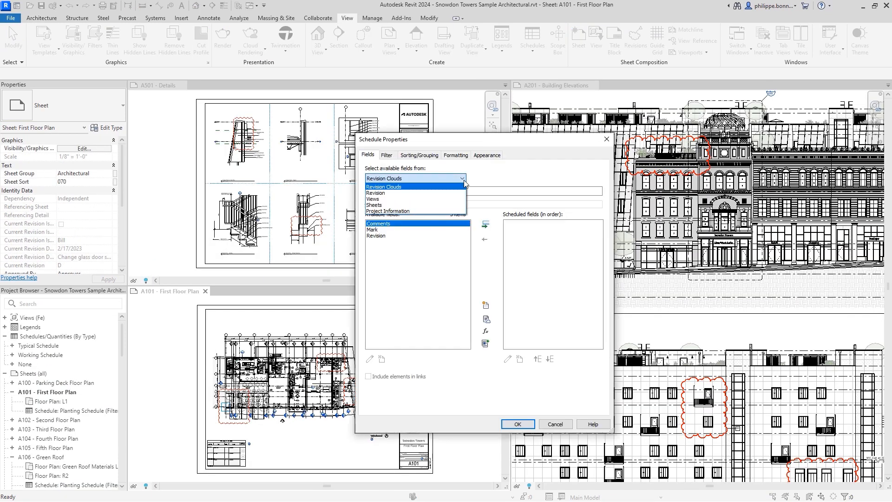
pyautogui.click(398, 192)
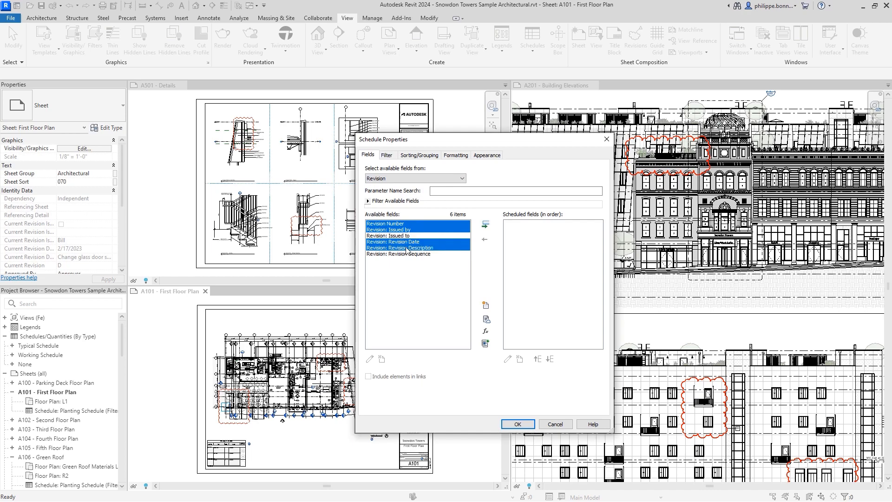
pyautogui.click(517, 424)
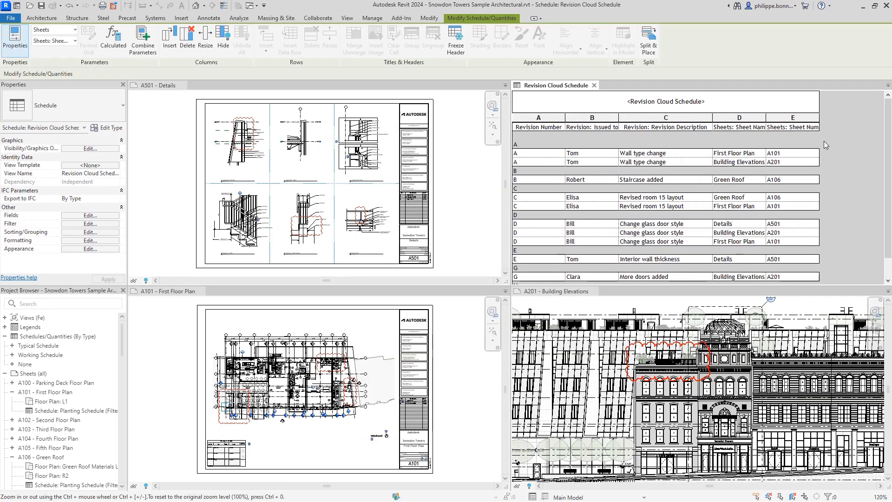